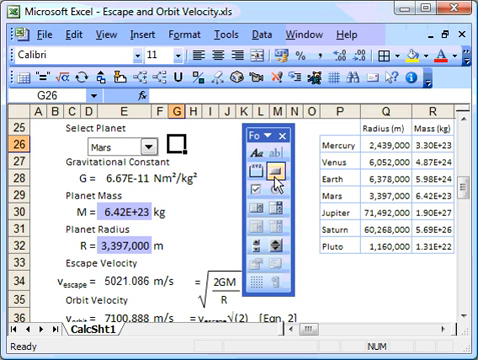
pyautogui.moveTo(282, 210)
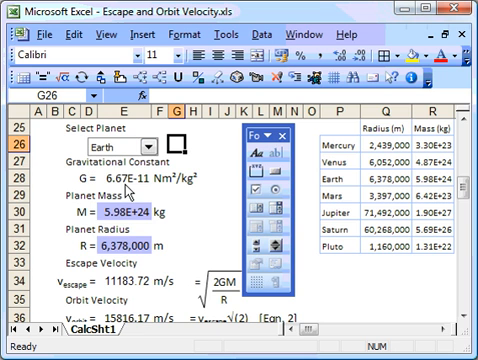
pyautogui.moveTo(337, 153)
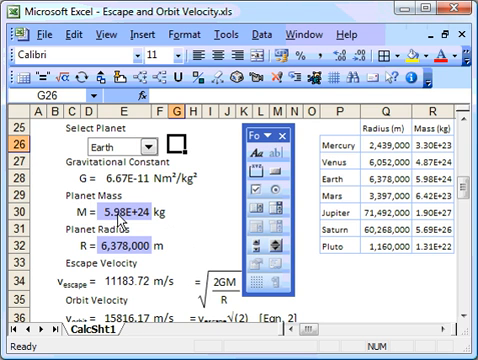
# Step: Inspect the INDEX formula behind Earth's planet mass in E30
pyautogui.click(113, 213)
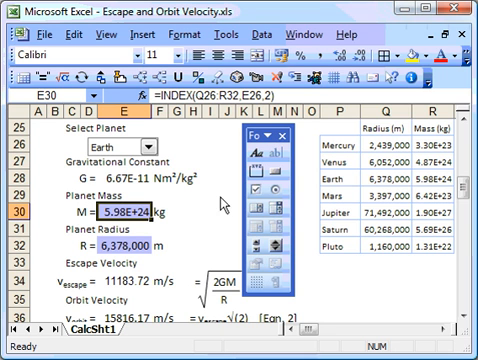
pyautogui.moveTo(225, 200)
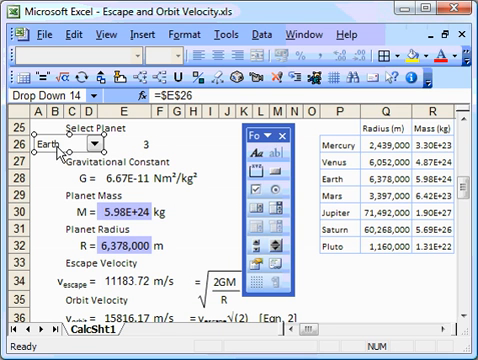
pyautogui.moveTo(347, 152)
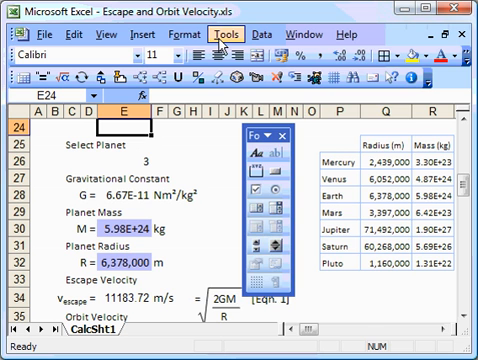
# Step: Browse the Tools and Data menus to find the Validation command
pyautogui.click(226, 33)
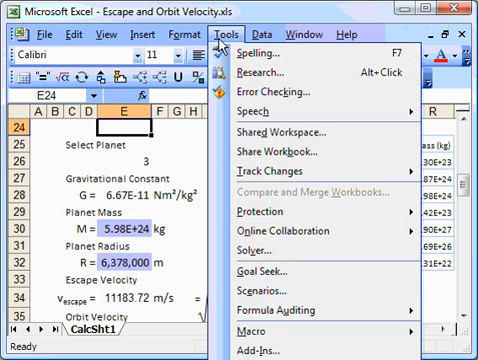
pyautogui.click(267, 35)
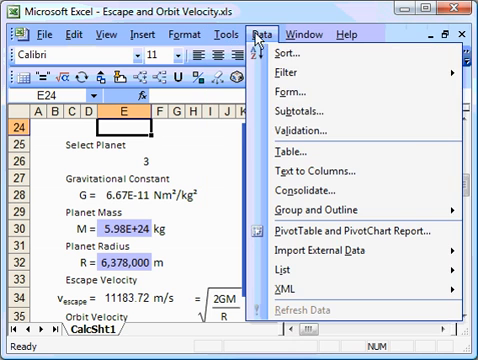
pyautogui.moveTo(296, 131)
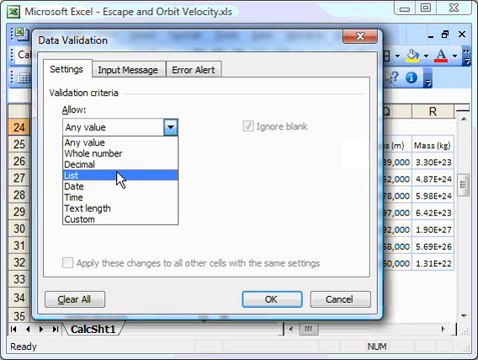
# Step: Restrict E24's allowed entries to a List of the planet names
pyautogui.click(110, 172)
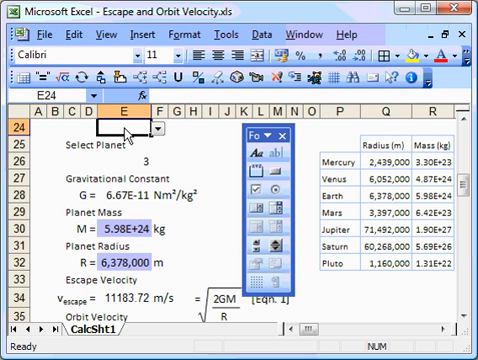
pyautogui.moveTo(167, 138)
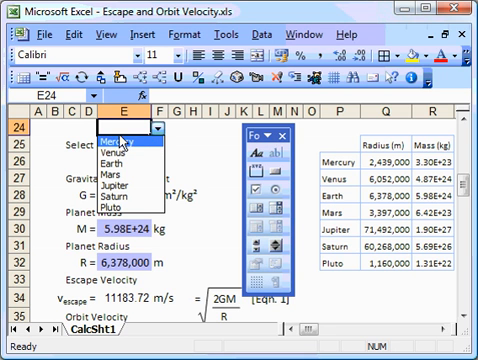
pyautogui.moveTo(339, 160)
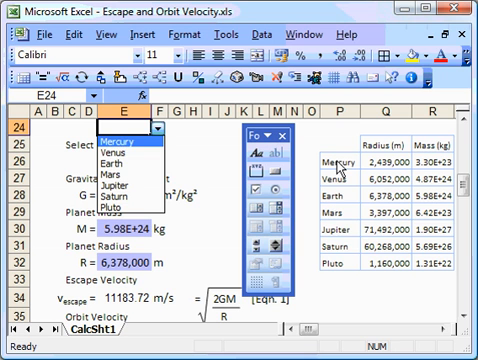
pyautogui.moveTo(120, 162)
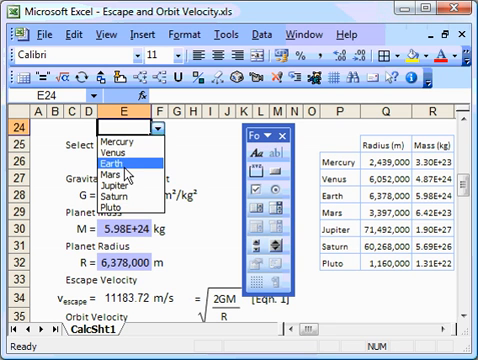
# Step: Choose Earth from the planet dropdown in E24
pyautogui.click(112, 161)
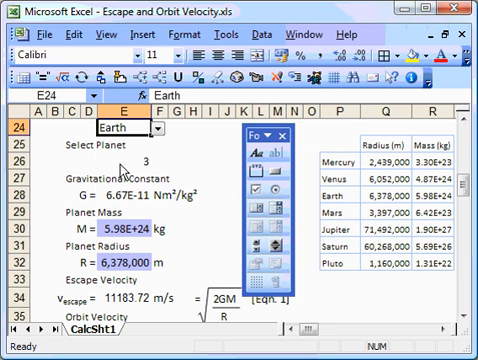
pyautogui.moveTo(207, 152)
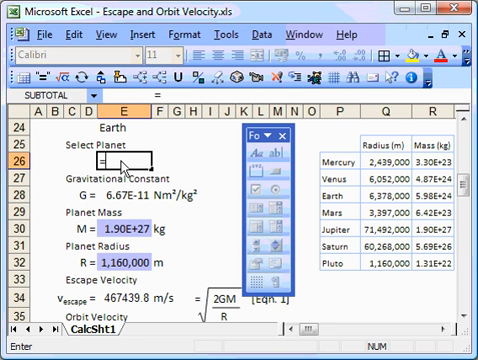
# Step: Enter =MATCH(E24,P26:P32,0) in E26 to locate the selected planet
pyautogui.write('=match')
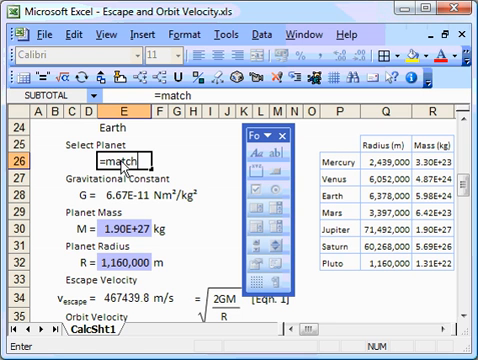
pyautogui.write('(')
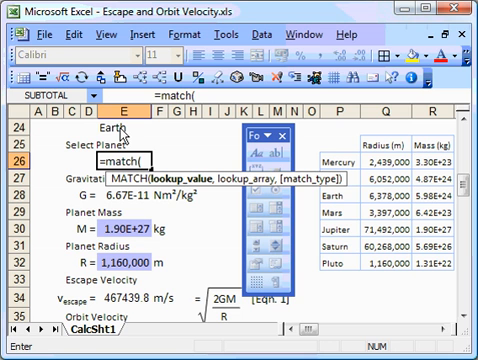
pyautogui.click(108, 126)
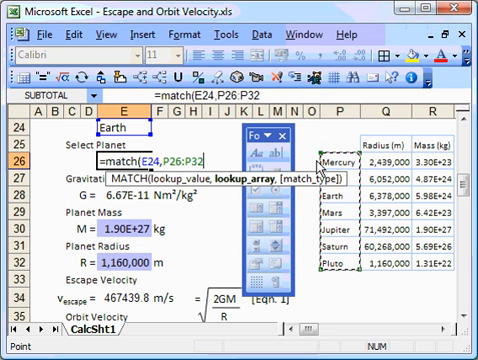
pyautogui.write(',')
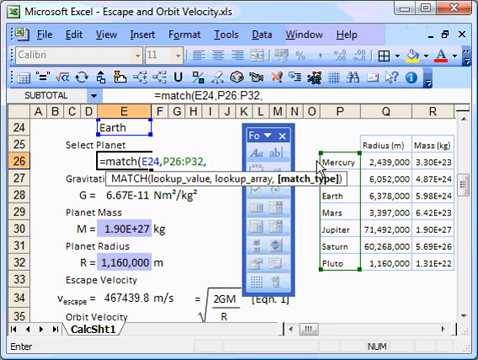
pyautogui.write(',0')
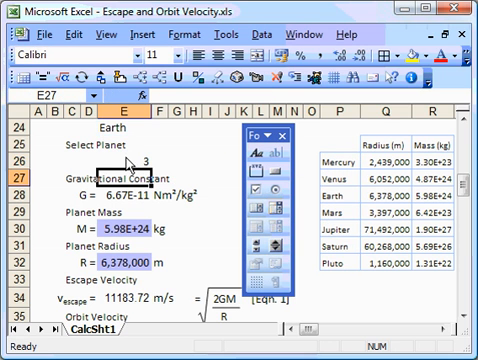
# Step: Switch E24's planet dropdown to Jupiter so E26 returns 5
pyautogui.click(110, 127)
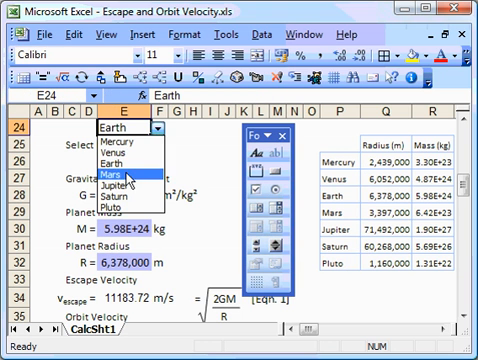
pyautogui.click(117, 195)
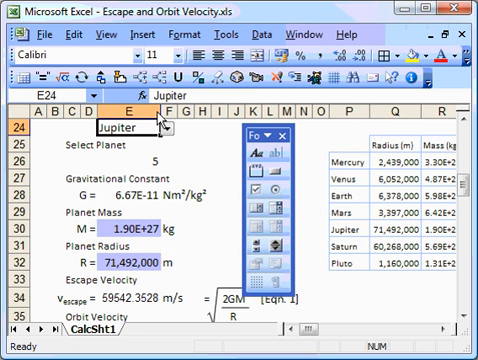
pyautogui.moveTo(138, 248)
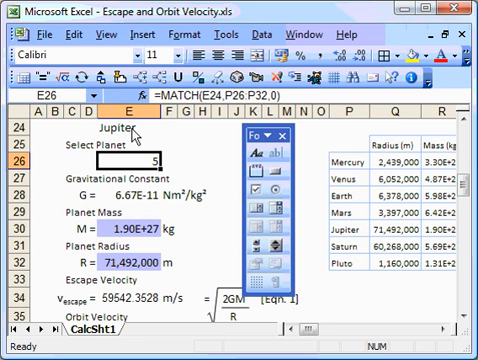
pyautogui.moveTo(130, 140)
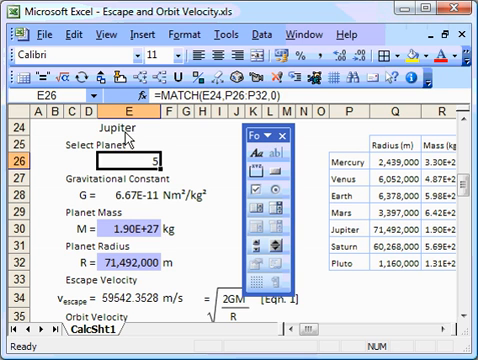